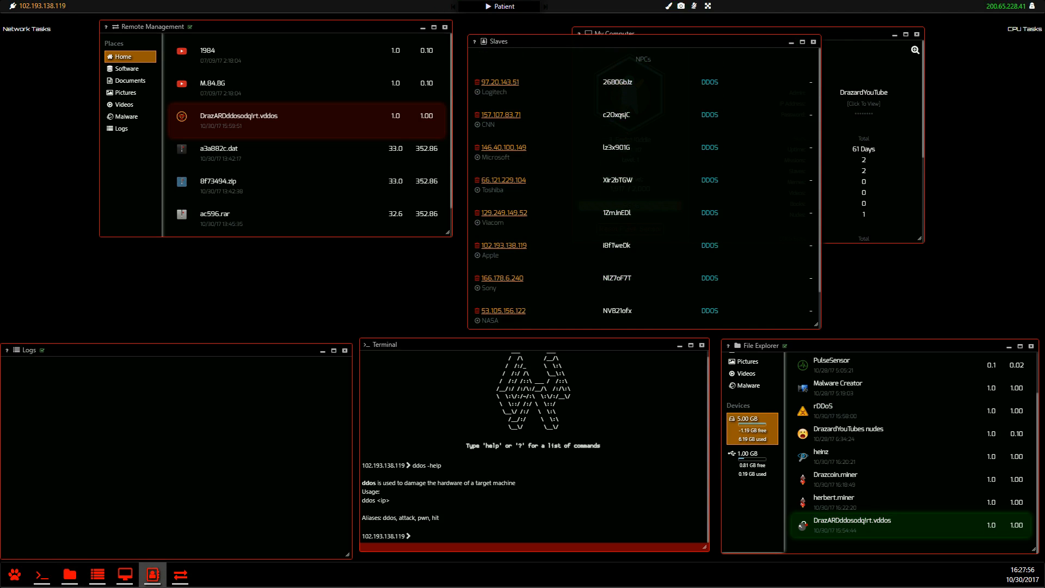
# Create the DDoS virus 'wrhgwhr' with make ddos and install it on 166.178.6.240
pyautogui.click(42, 575)
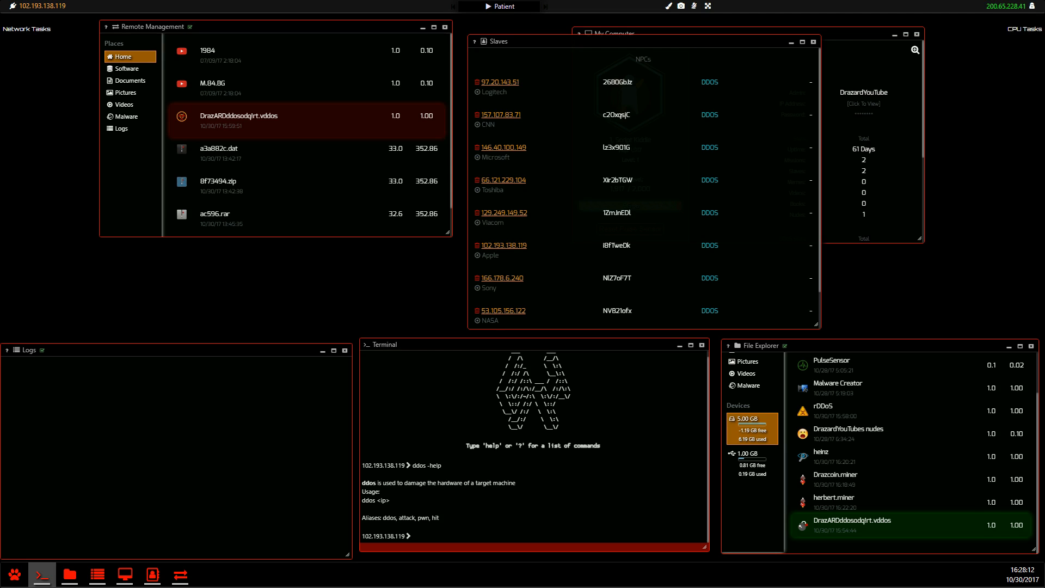
pyautogui.write('make ddos')
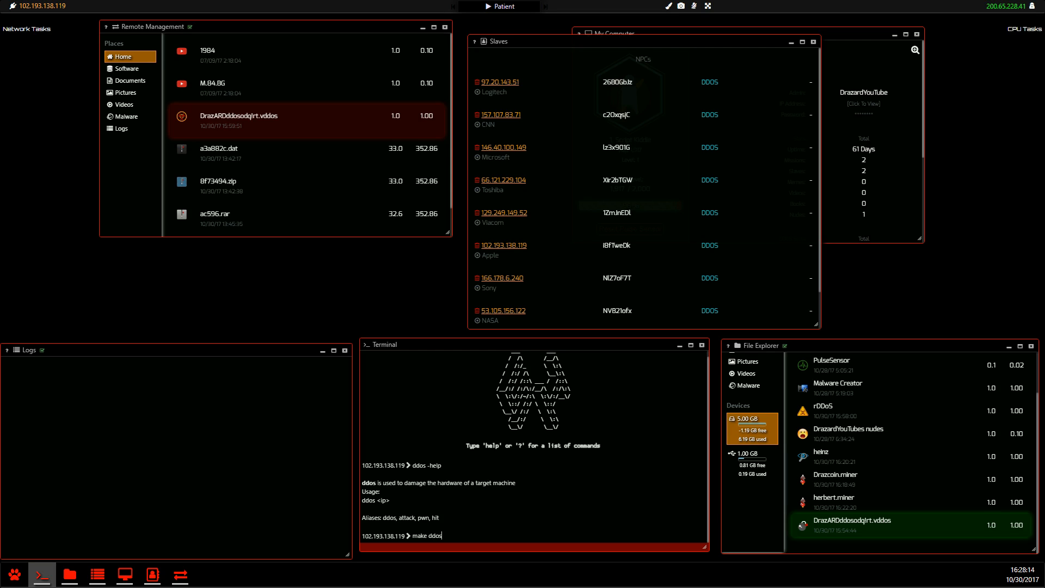
pyautogui.write('wrhgwhr')
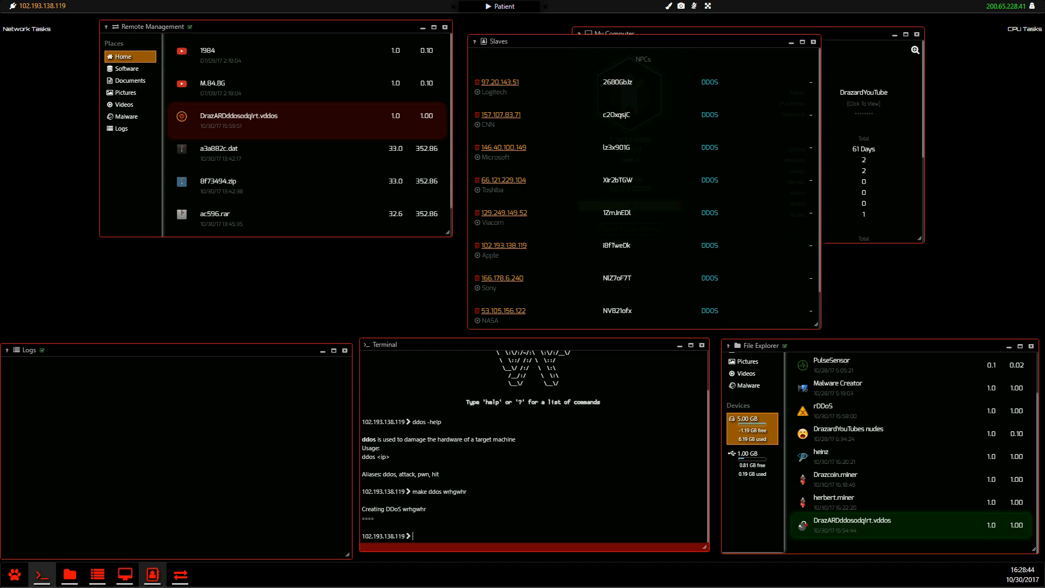
pyautogui.write('install')
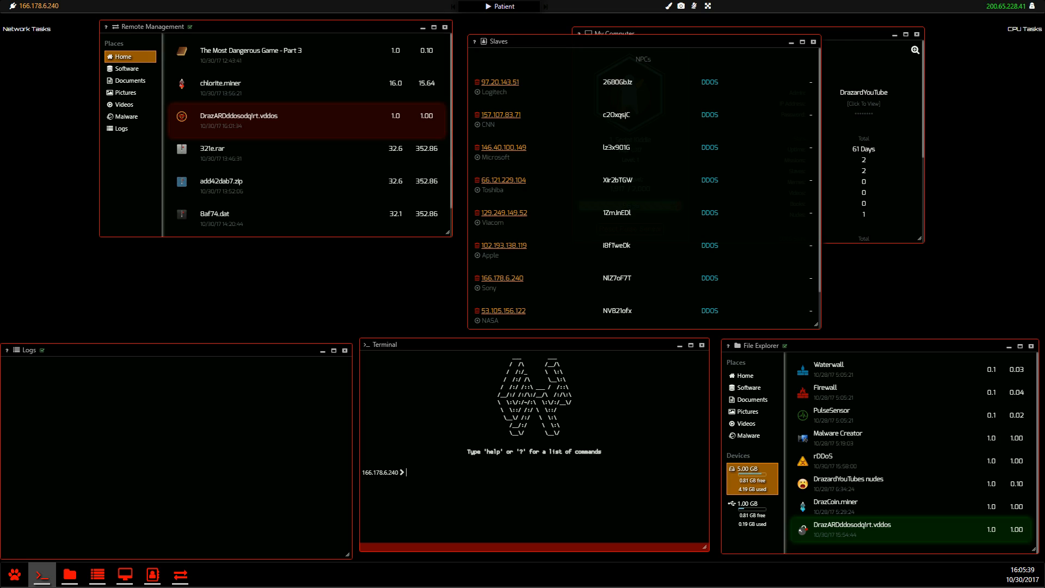
# Start a DDoS on 59.97.51.163 and check it is listed under jobs
pyautogui.write('ddos')
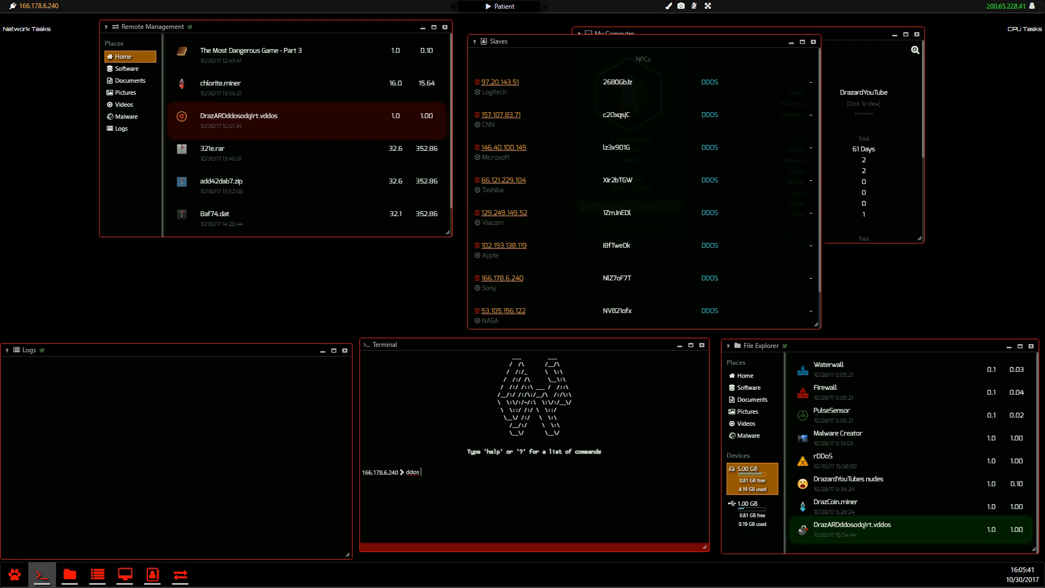
pyautogui.write('59.97.51.163')
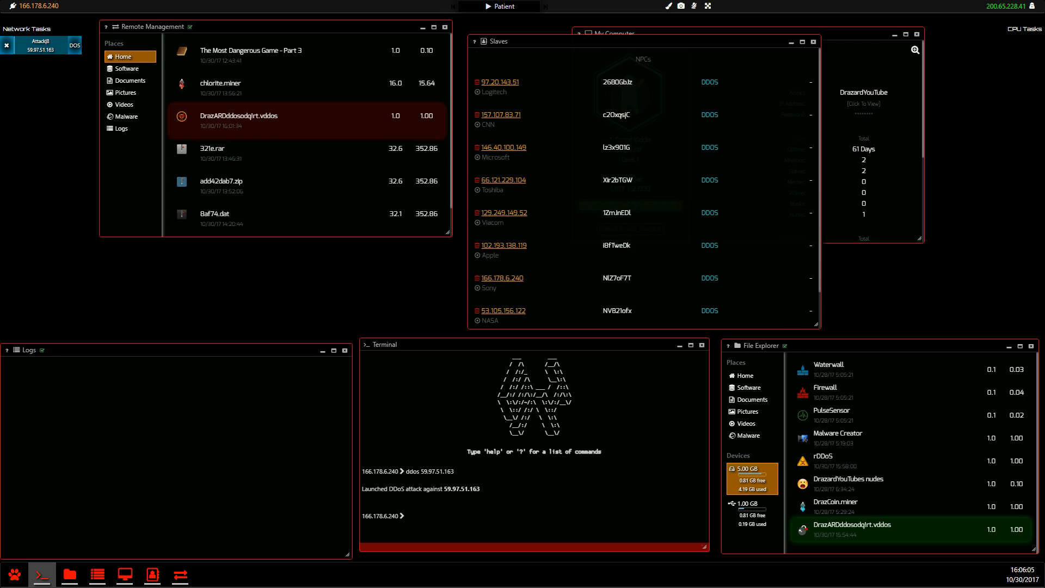
pyautogui.write('jobs')
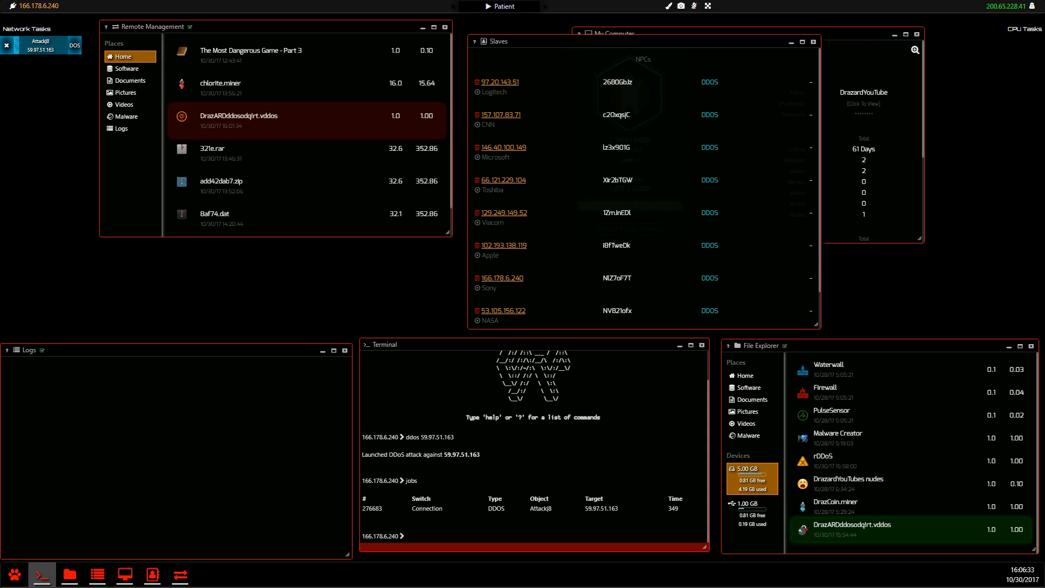
# Wait for the Attack8 task to finish and the DDoS Statistics popup to appear
pyautogui.scroll(-3)
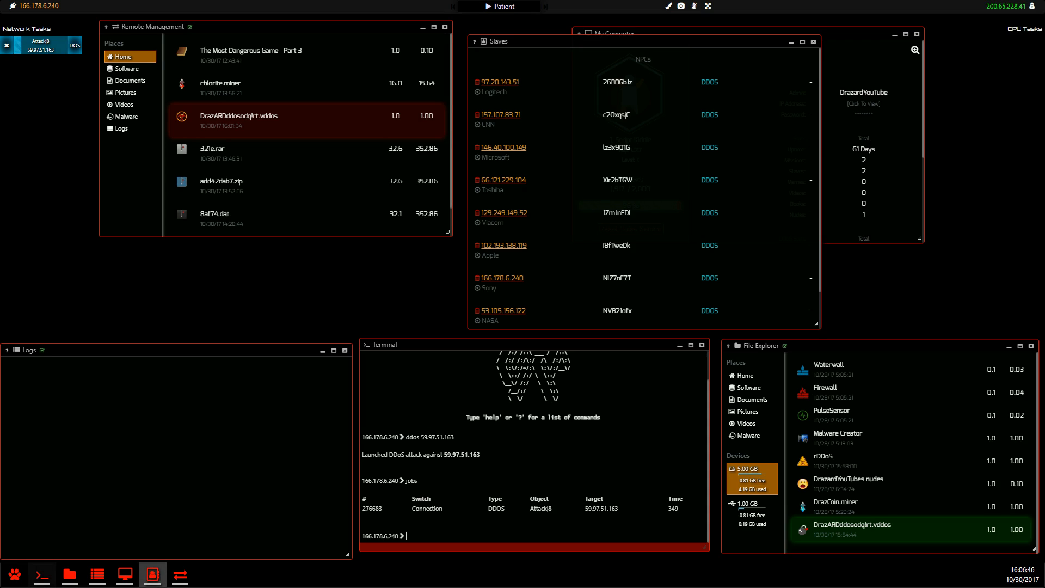
pyautogui.click(41, 575)
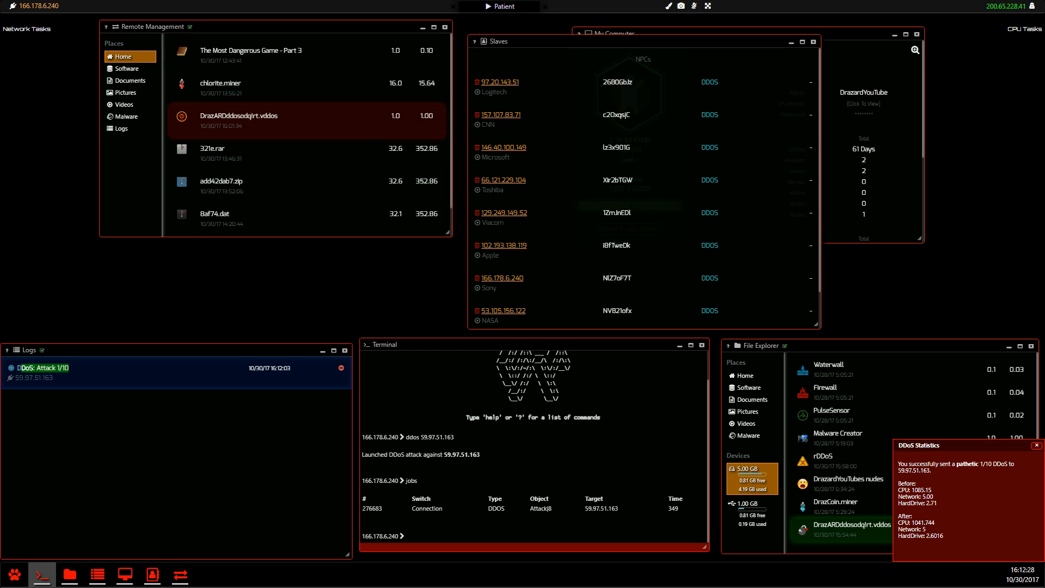
pyautogui.click(97, 575)
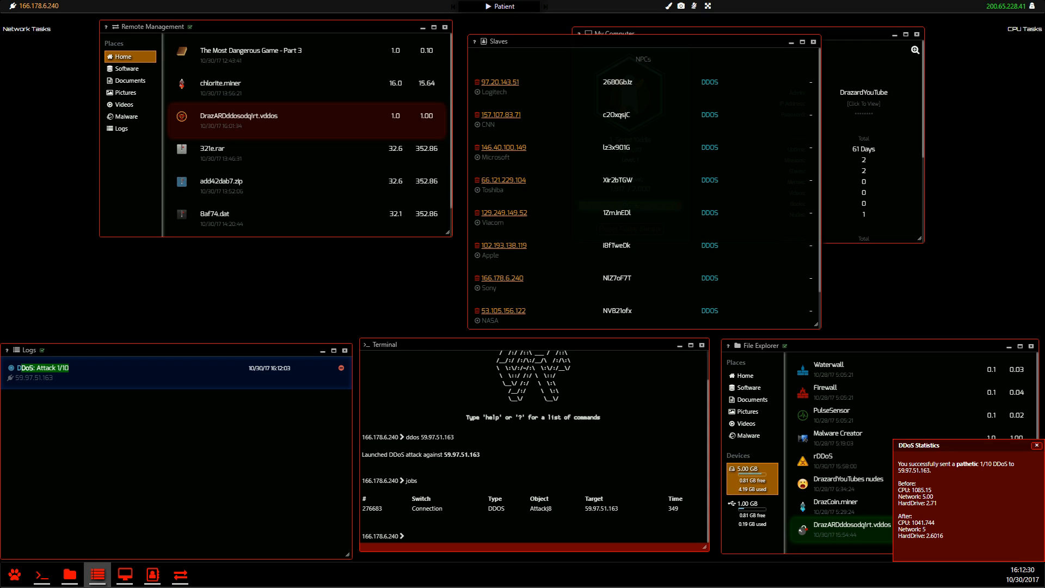
pyautogui.write('59.97.51.163')
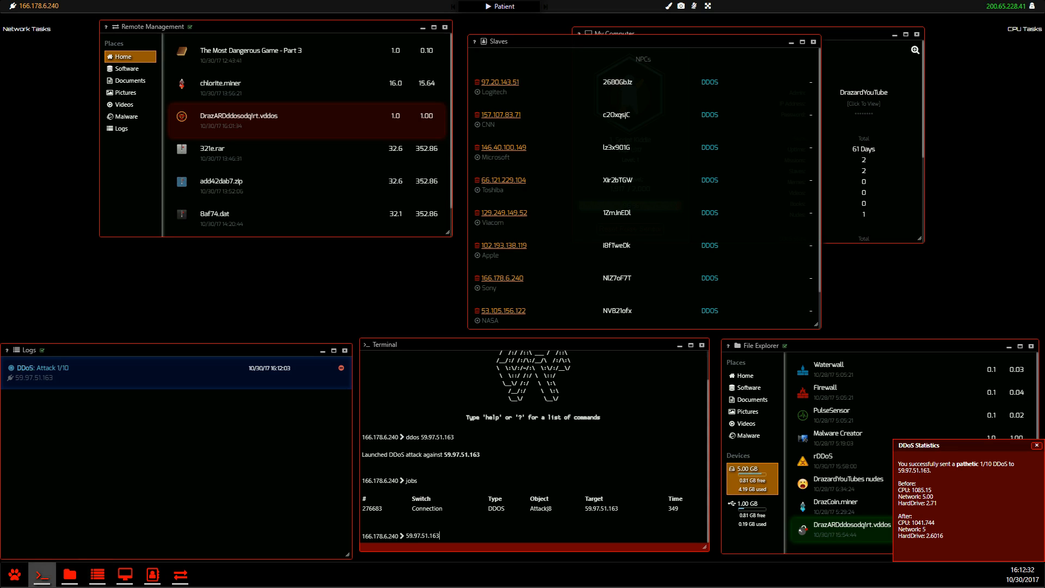
pyautogui.write('login')
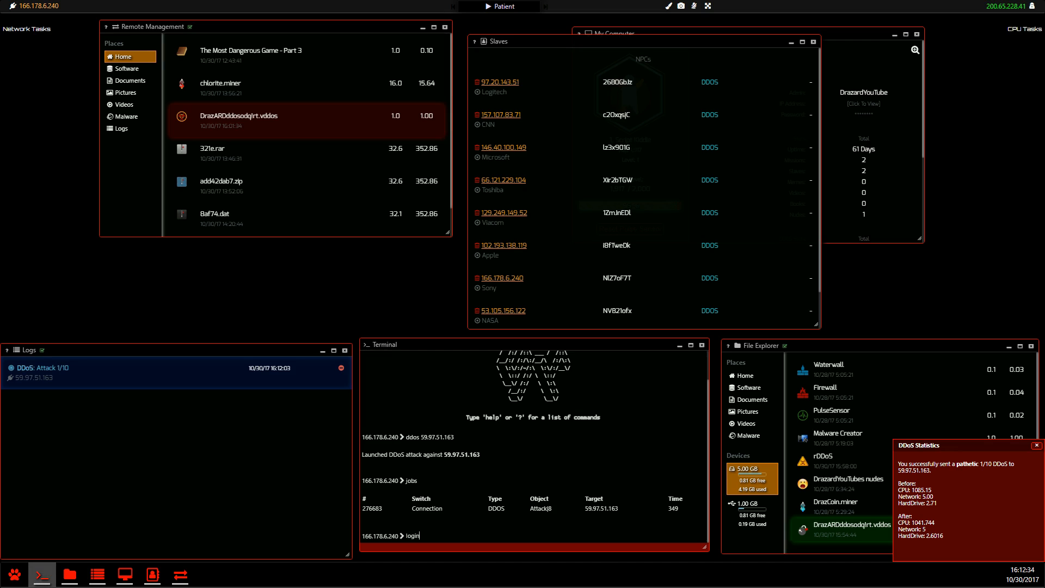
pyautogui.write('59.97.51.163')
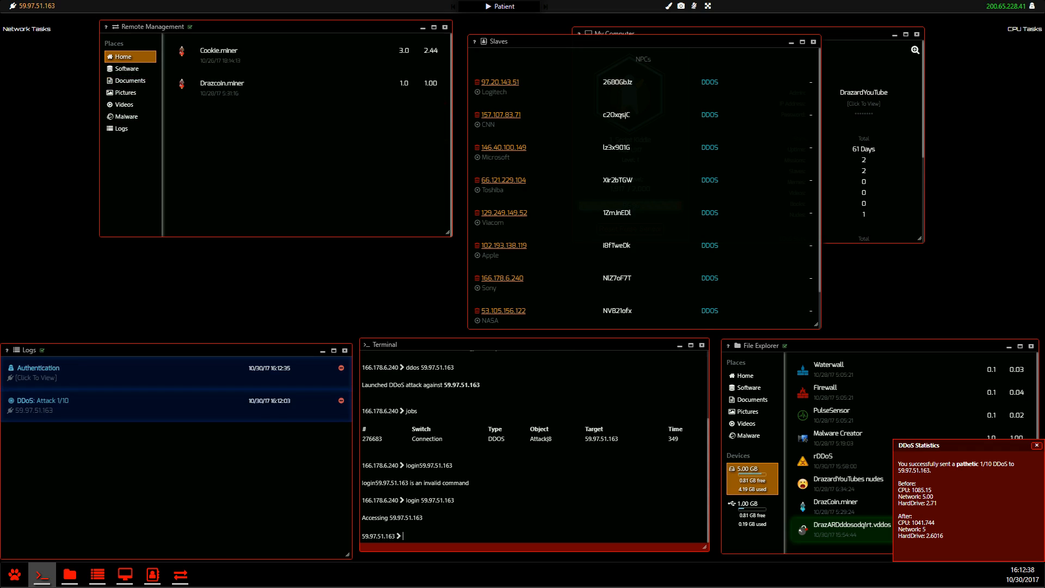
pyautogui.click(122, 128)
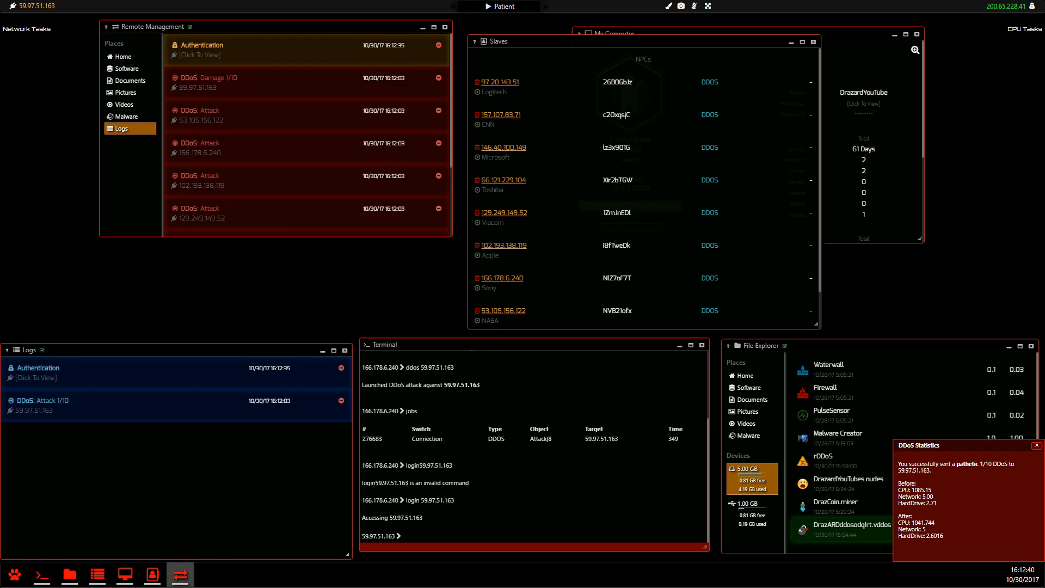